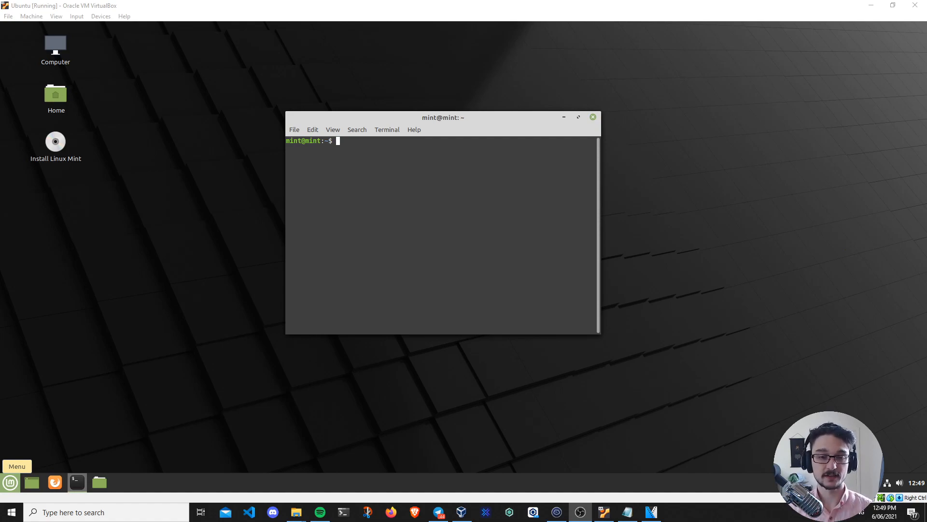
pyautogui.moveTo(37, 437)
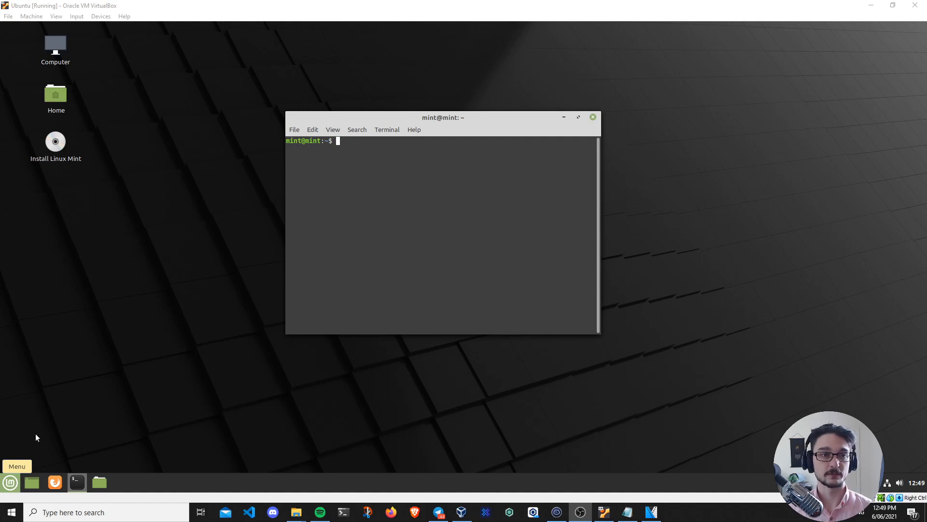
pyautogui.moveTo(375, 219)
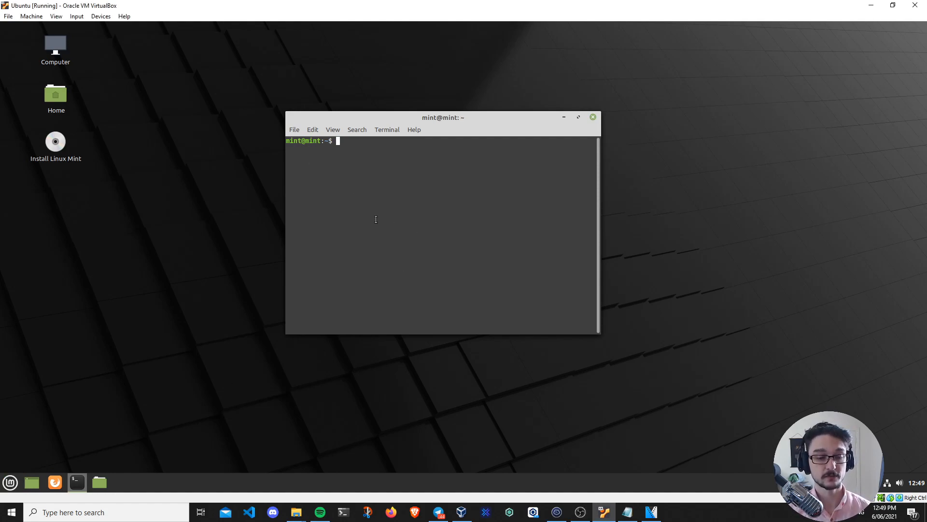
pyautogui.moveTo(469, 328)
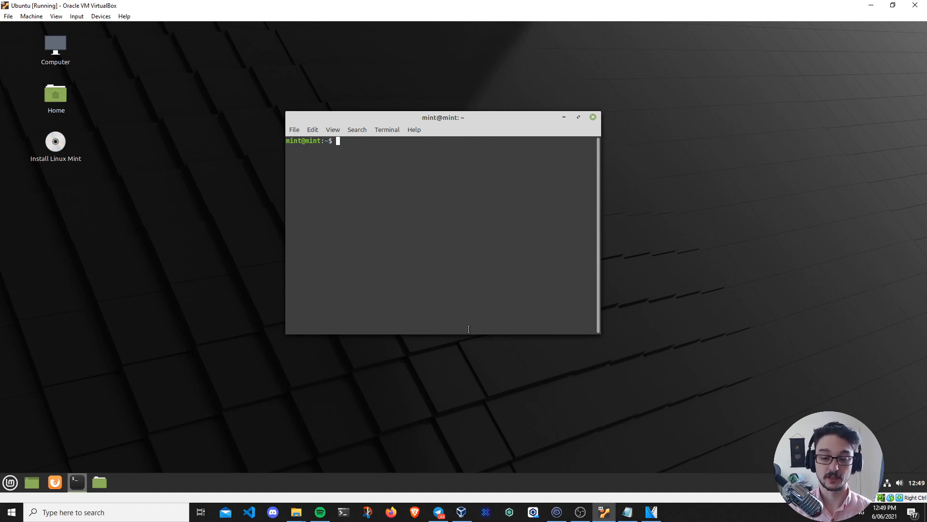
pyautogui.moveTo(405, 307)
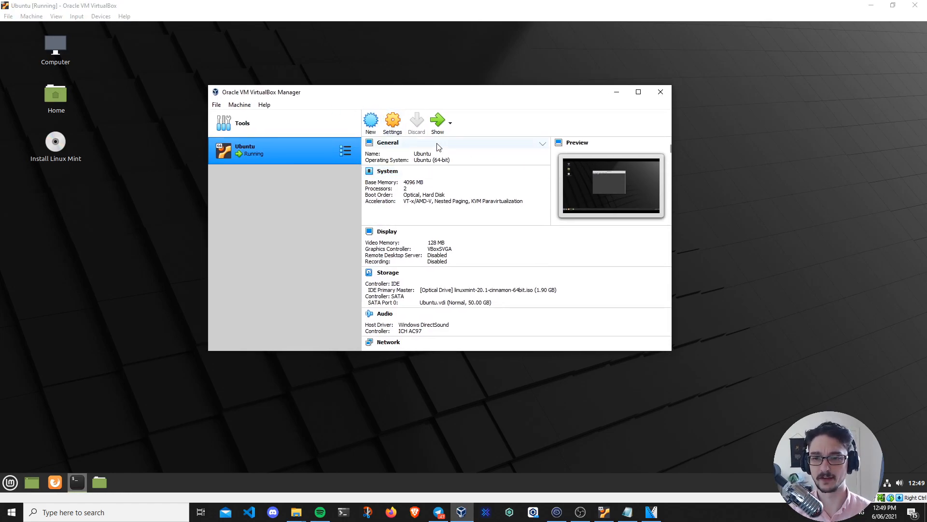
# Maximize the Manager, start and cancel the Create Virtual Machine wizard, and return to the running Mint VM
pyautogui.click(638, 92)
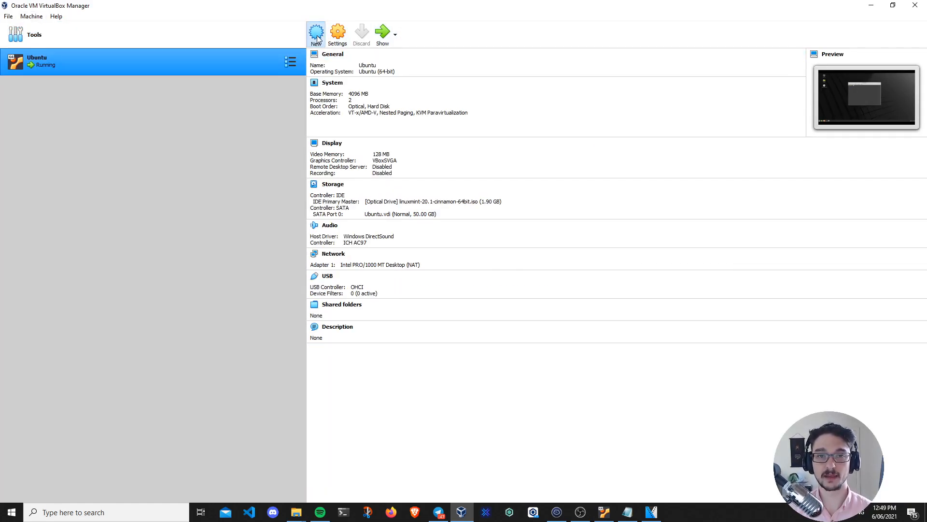
pyautogui.click(315, 33)
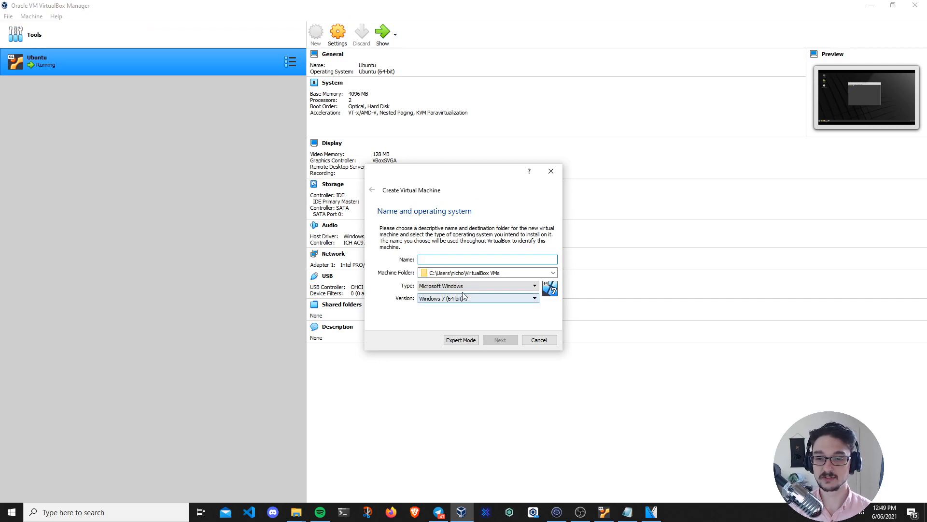
pyautogui.click(538, 339)
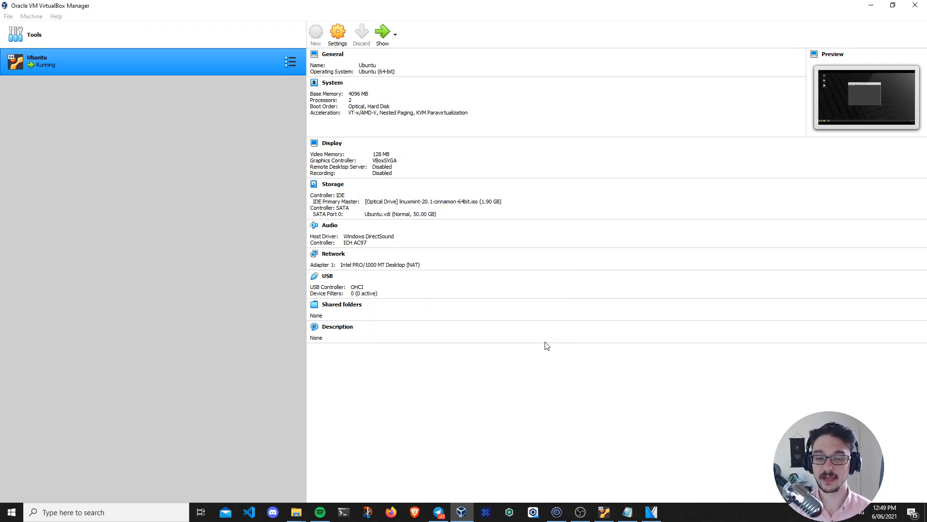
pyautogui.click(383, 32)
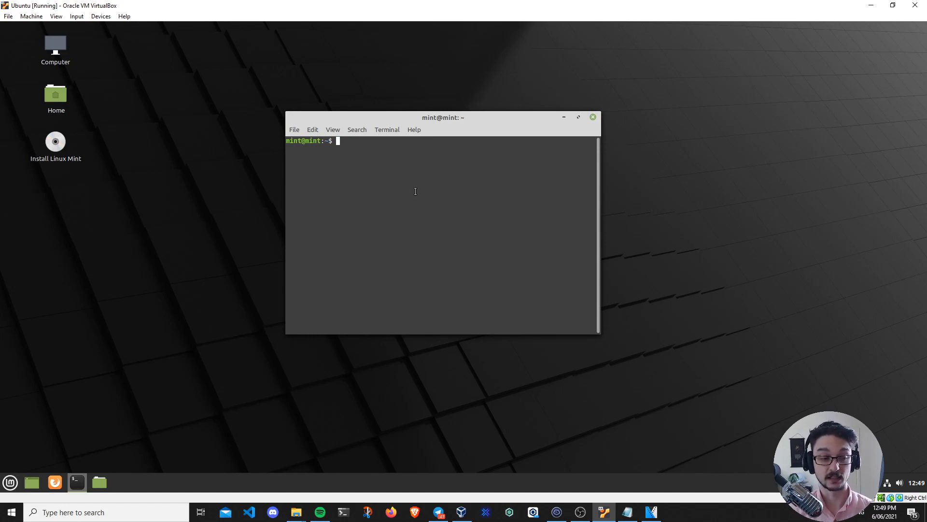
pyautogui.moveTo(192, 178)
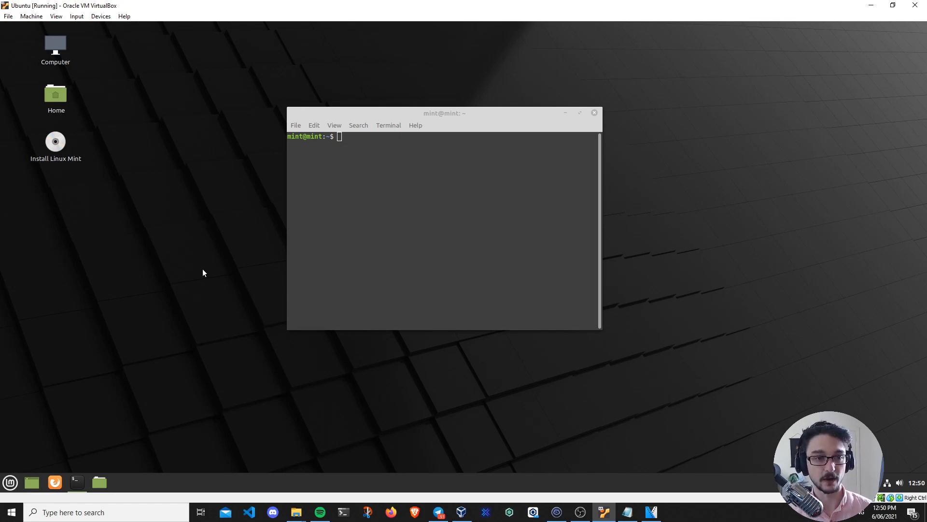
pyautogui.moveTo(170, 344)
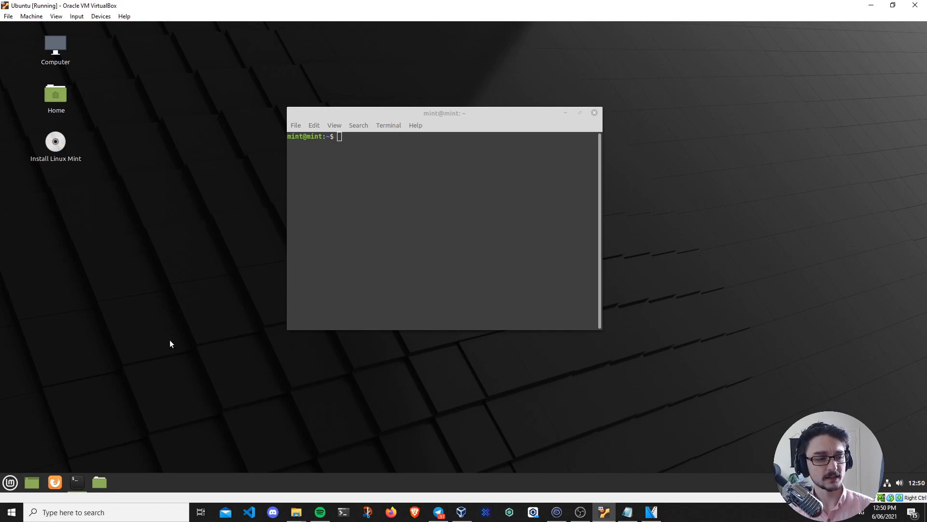
pyautogui.moveTo(471, 235)
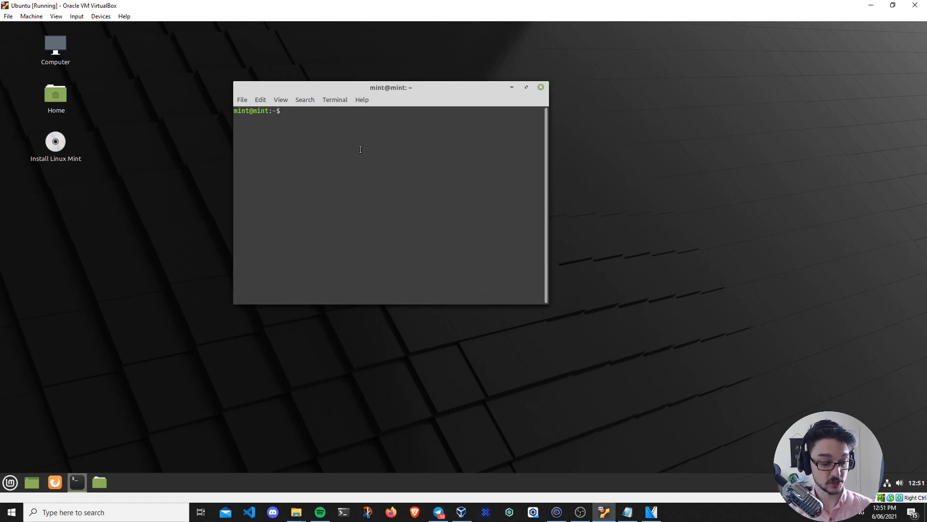
# Run 'sudo apt update' at the Mint terminal prompt to refresh the package lists
pyautogui.write('sudo apt')
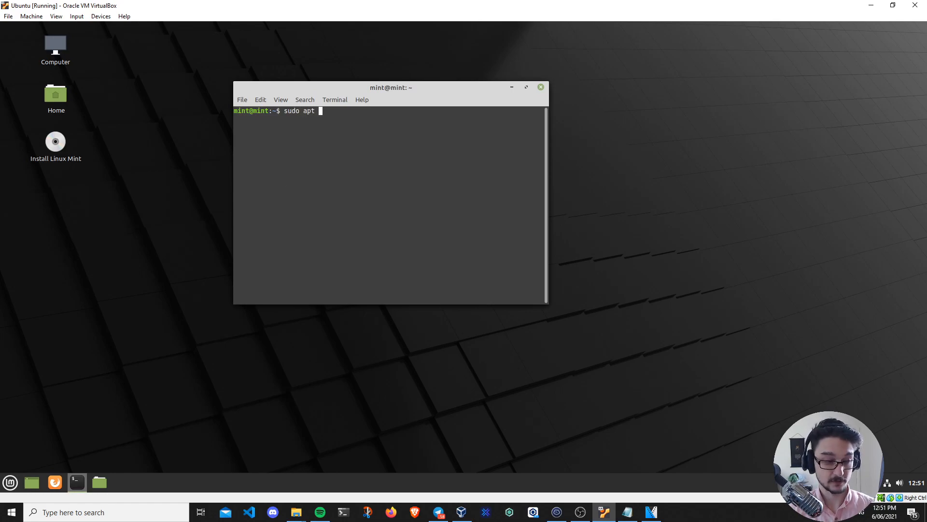
pyautogui.write('update')
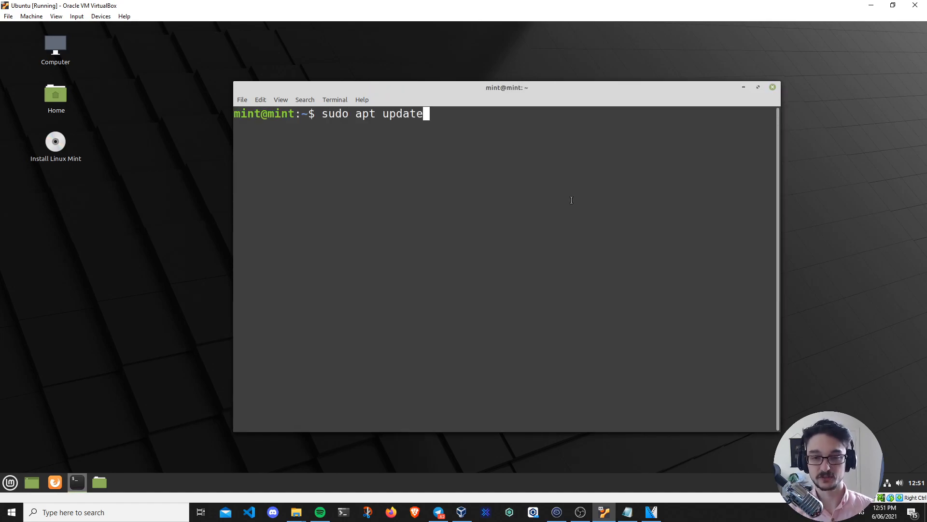
pyautogui.press('Return')
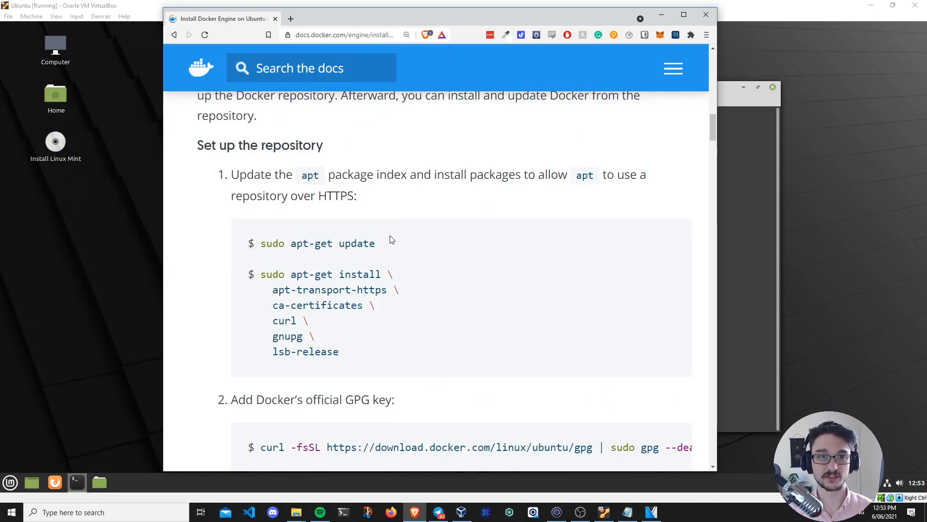
pyautogui.moveTo(409, 229)
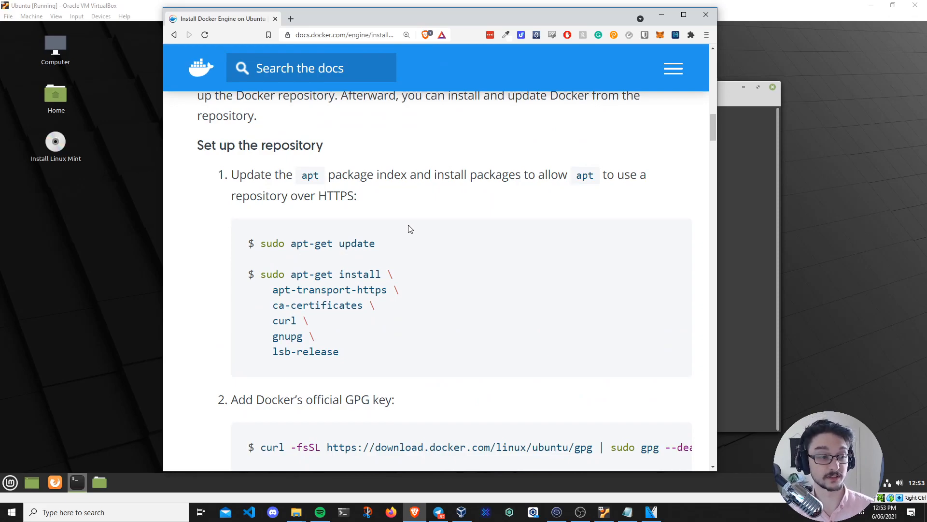
pyautogui.moveTo(283, 236)
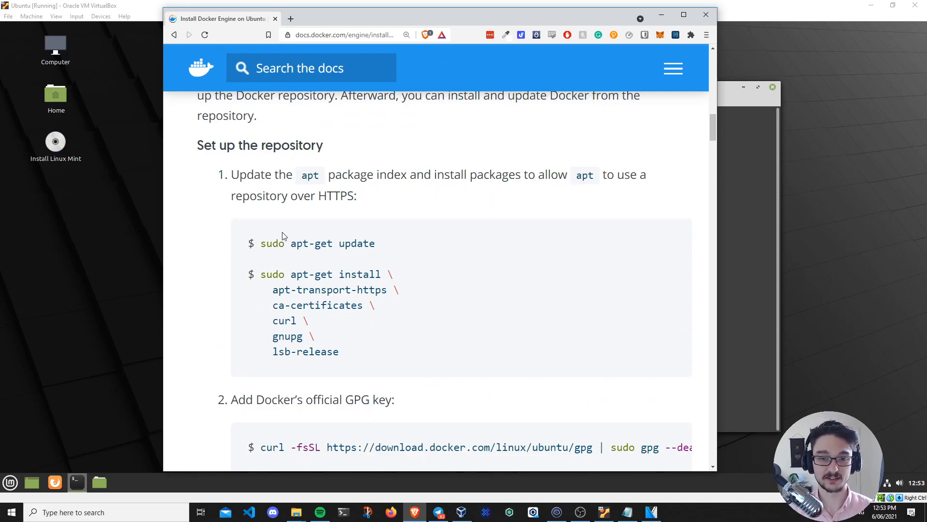
# Scroll through the Docker Engine on Ubuntu repository setup steps down to the GPG key command
pyautogui.scroll(-3)
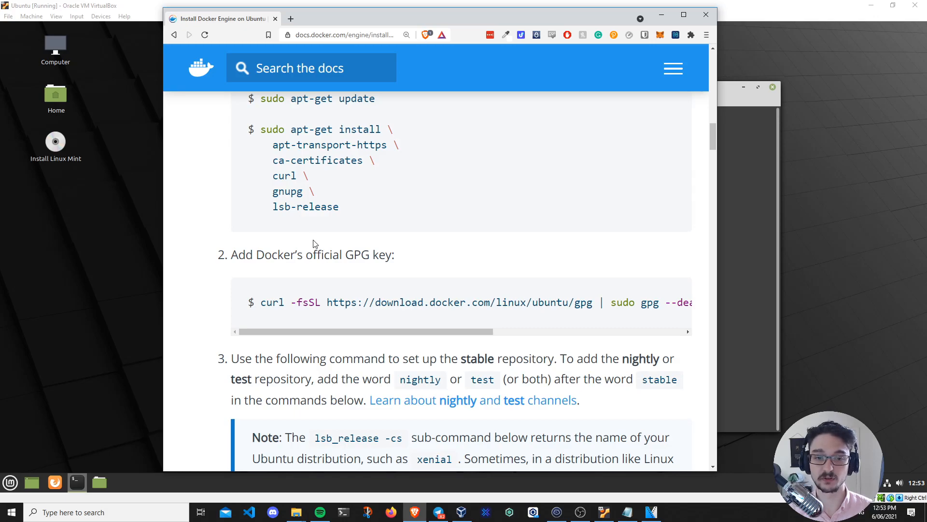
pyautogui.scroll(3)
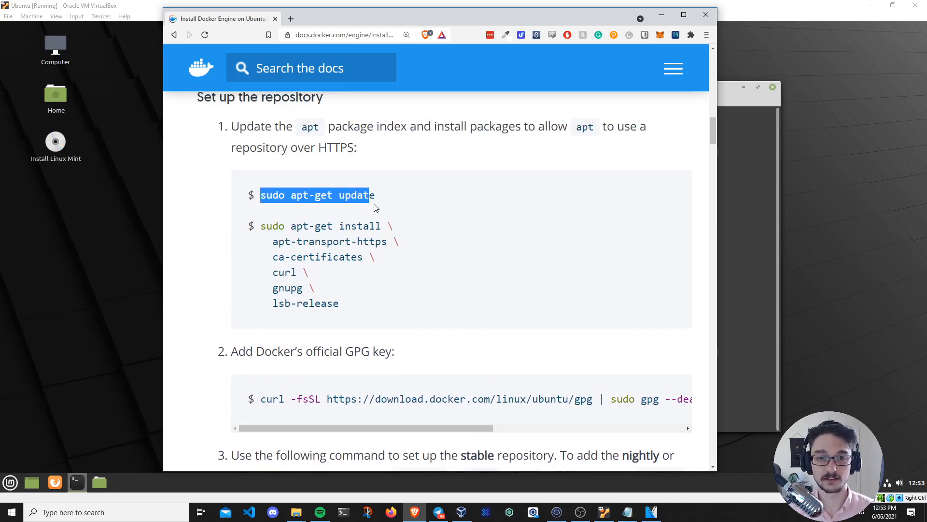
pyautogui.scroll(3)
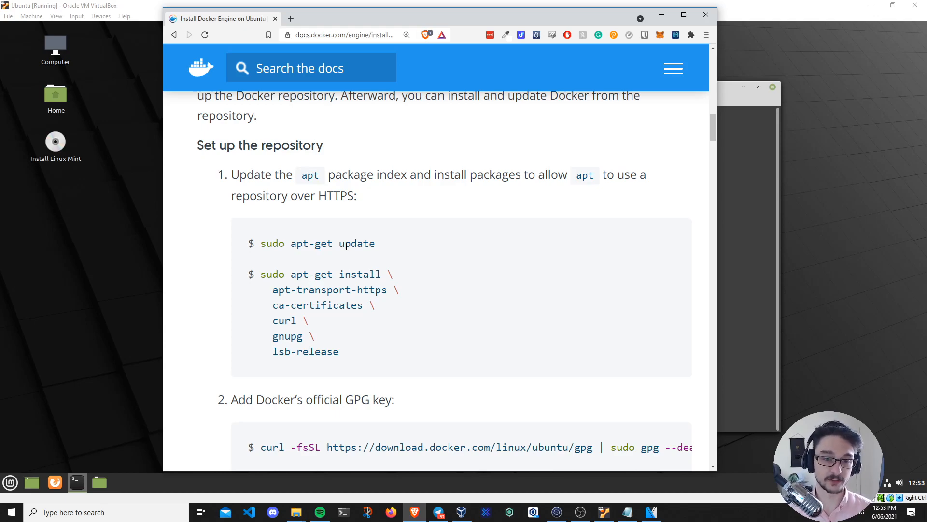
pyautogui.scroll(-3)
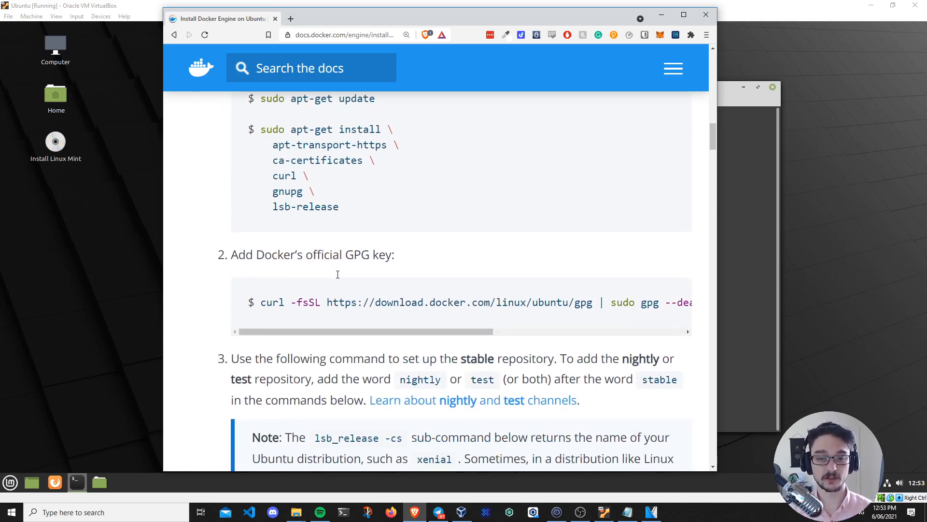
pyautogui.scroll(-3)
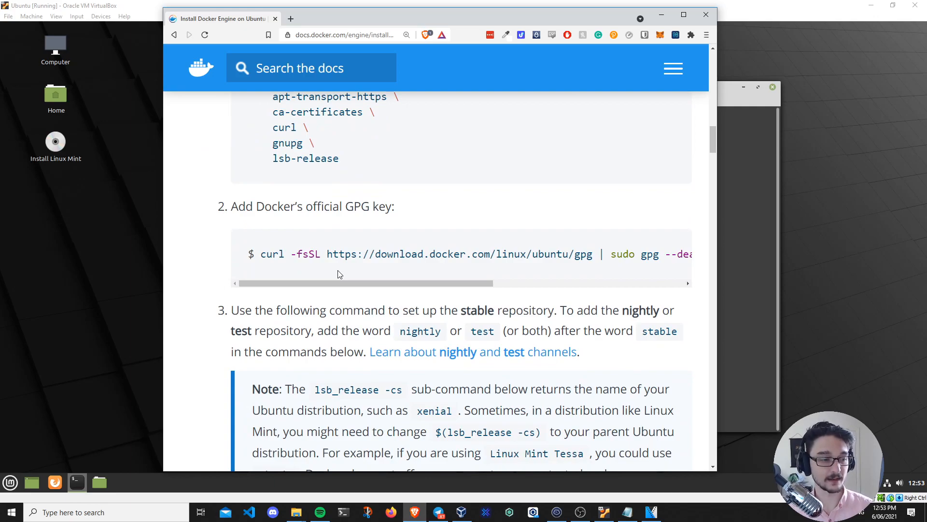
pyautogui.scroll(-3)
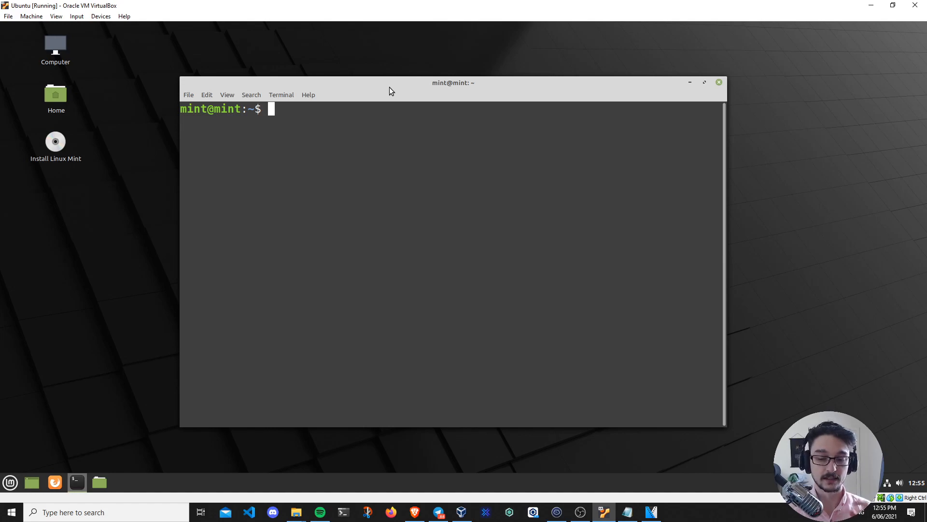
pyautogui.moveTo(396, 442)
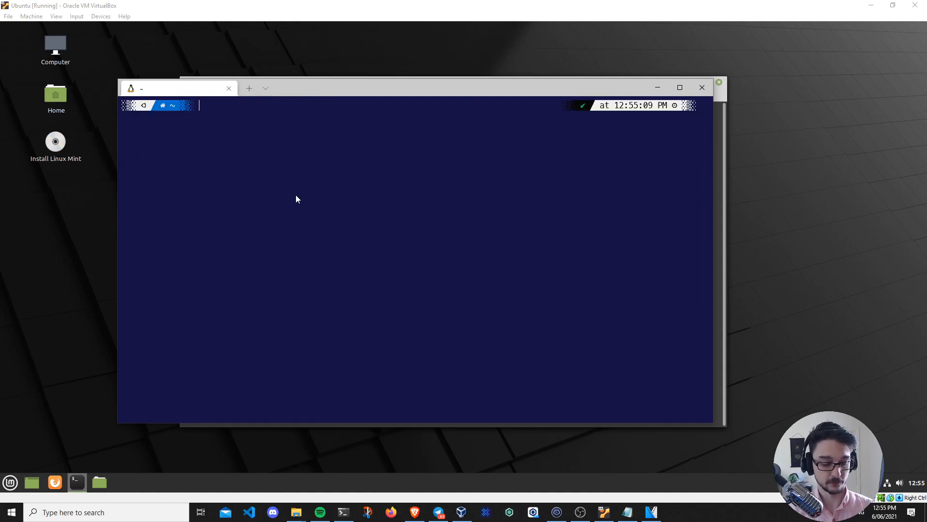
# Run 'screenfetch' in Windows Terminal to print the Ubuntu logo and system details
pyautogui.write('screenfetch')
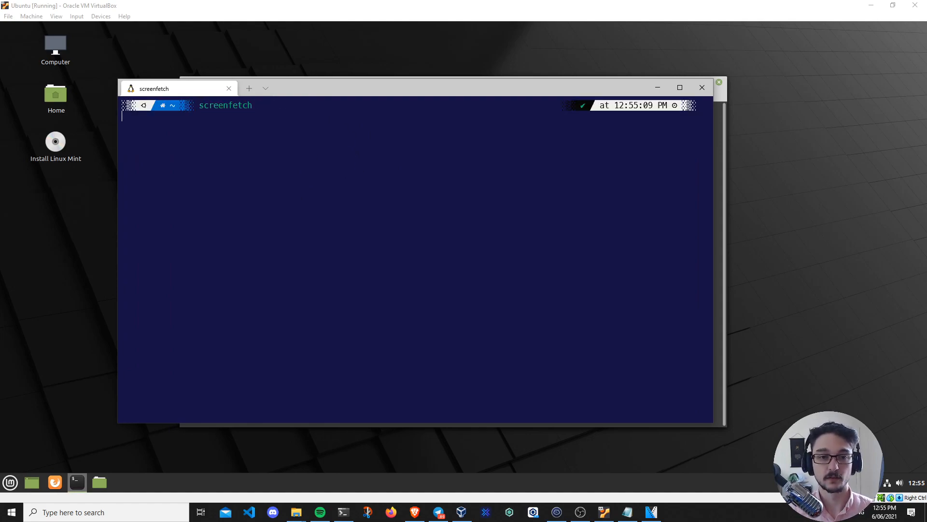
pyautogui.press('Return')
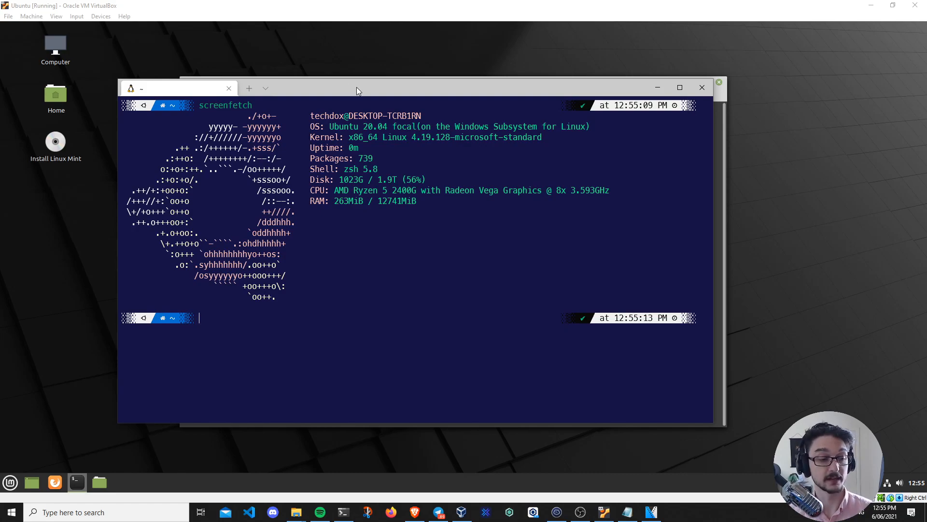